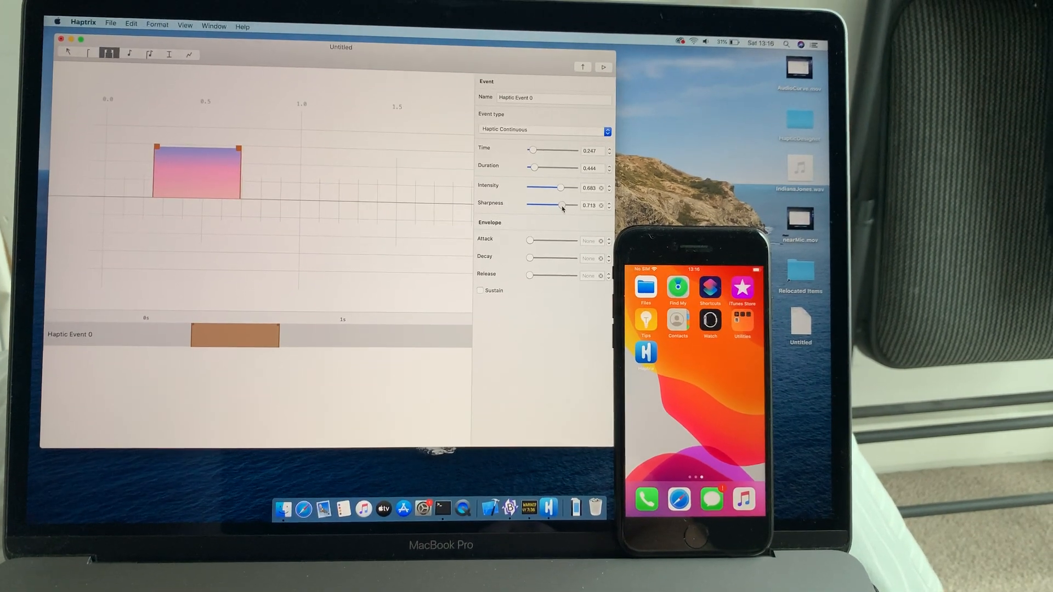
Step: Nudge the first event's sharpness, then raise the second event's sharpness to 1
{"action": "left_click_drag", "start_coordinate": [561, 205], "coordinate": [564, 206]}
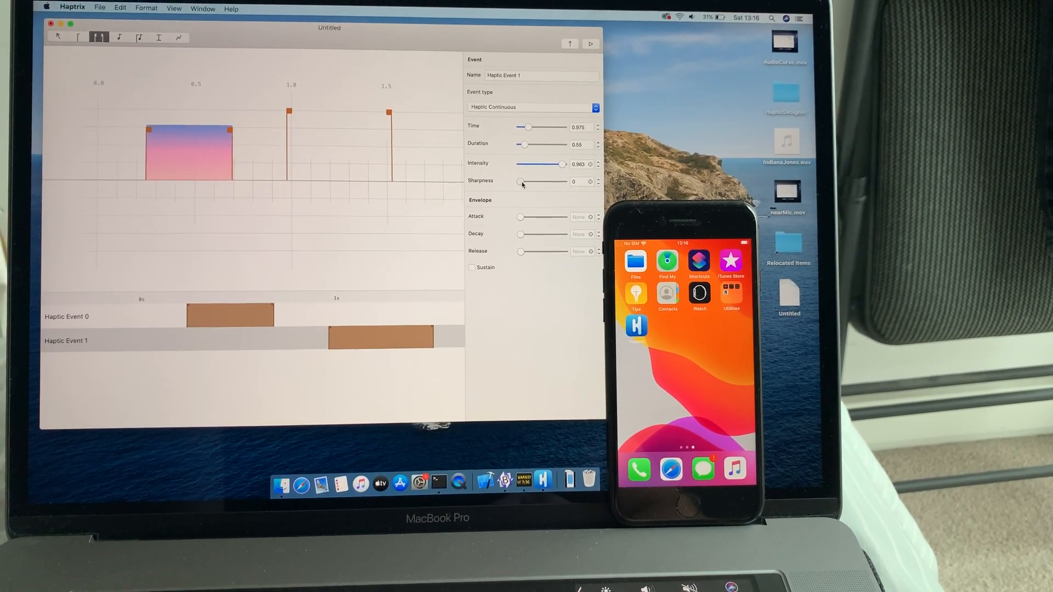
{"action": "left_click_drag", "start_coordinate": [520, 182], "coordinate": [575, 180]}
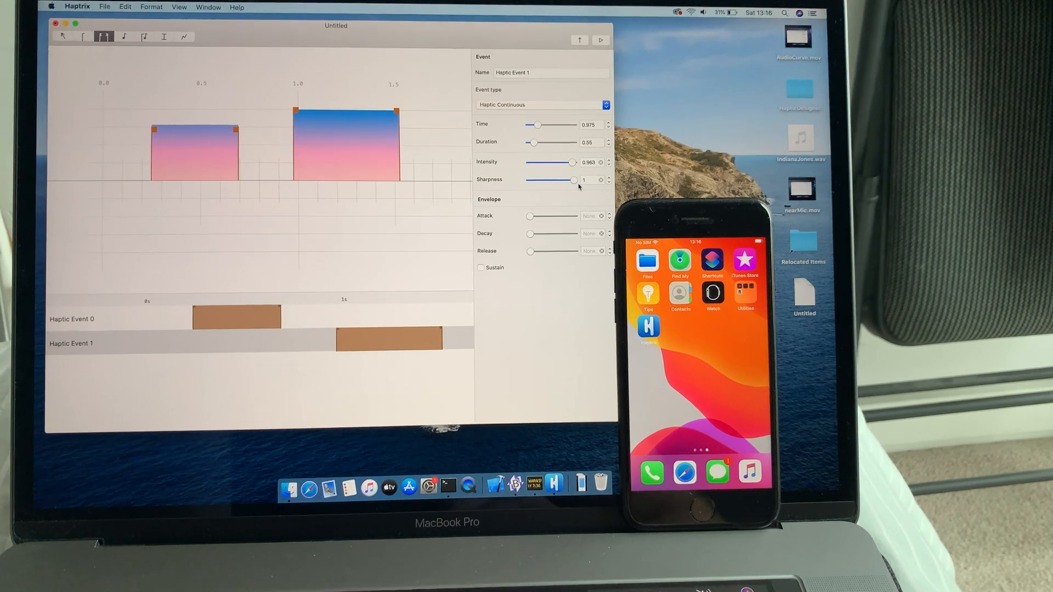